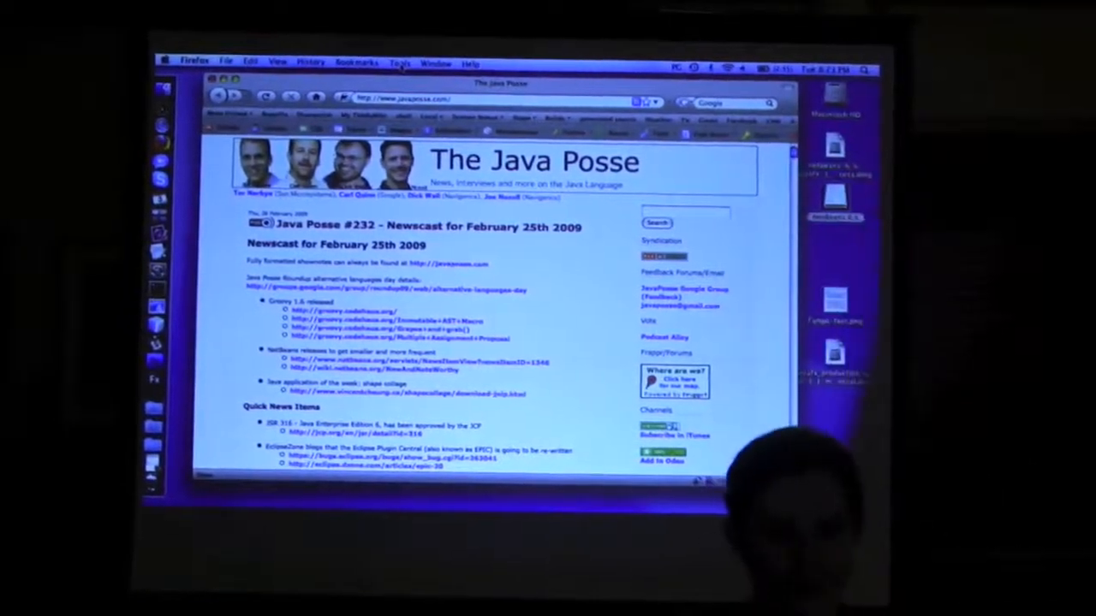
{"action": "left_click", "coordinate": [383, 63]}
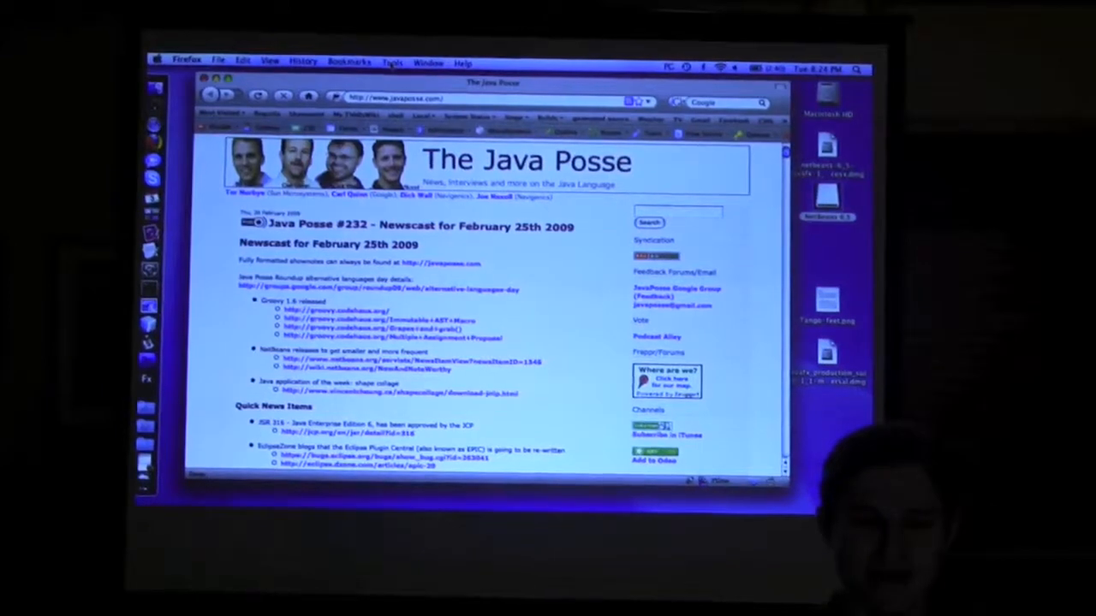
{"action": "left_click", "coordinate": [393, 62]}
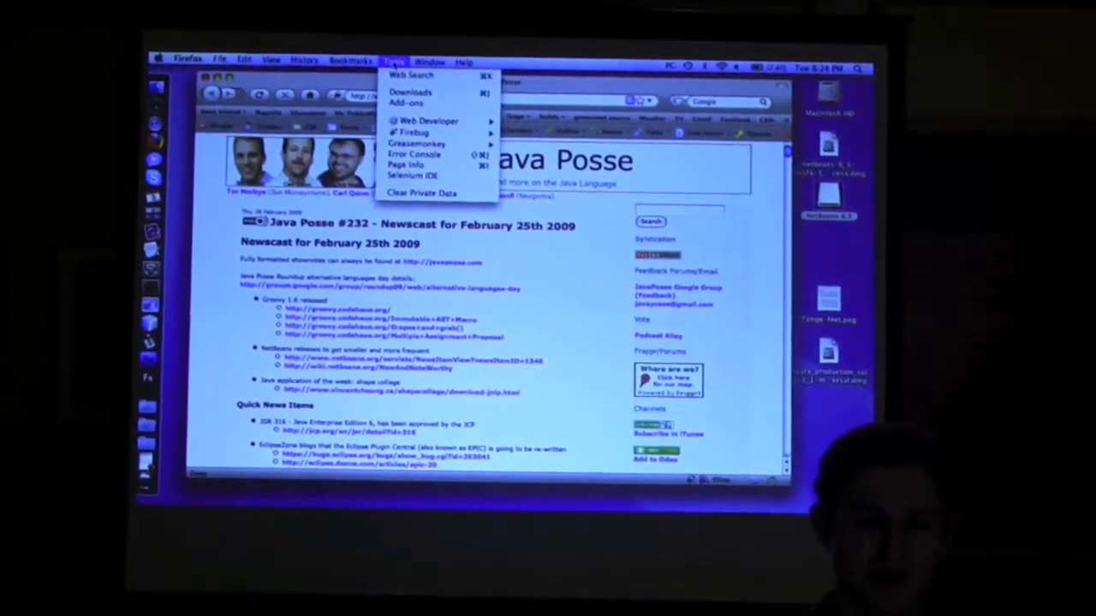
{"action": "mouse_move", "coordinate": [412, 175]}
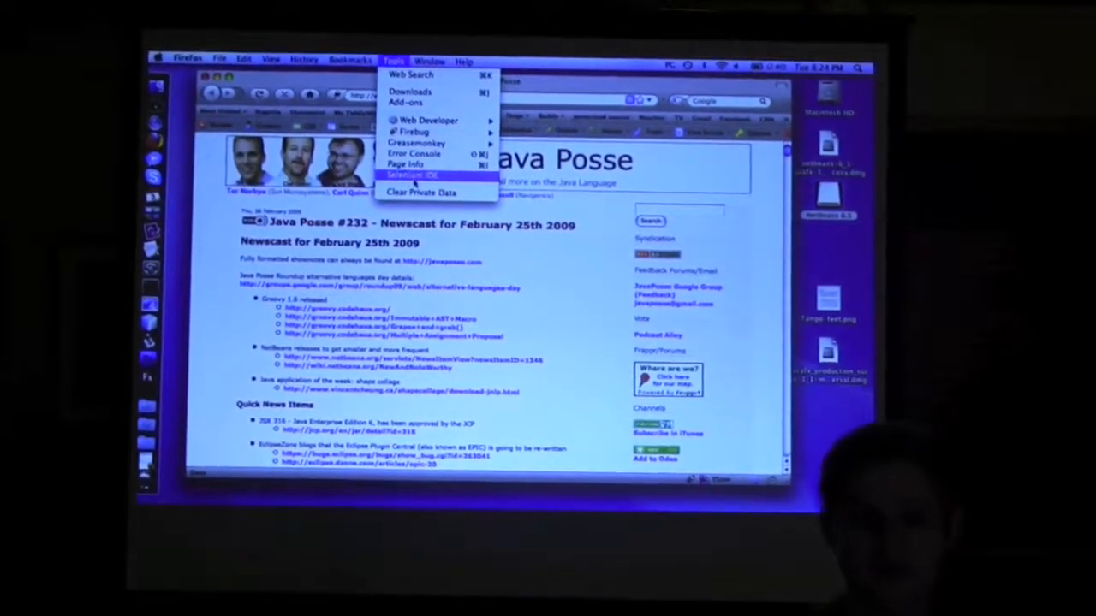
{"action": "left_click", "coordinate": [411, 176]}
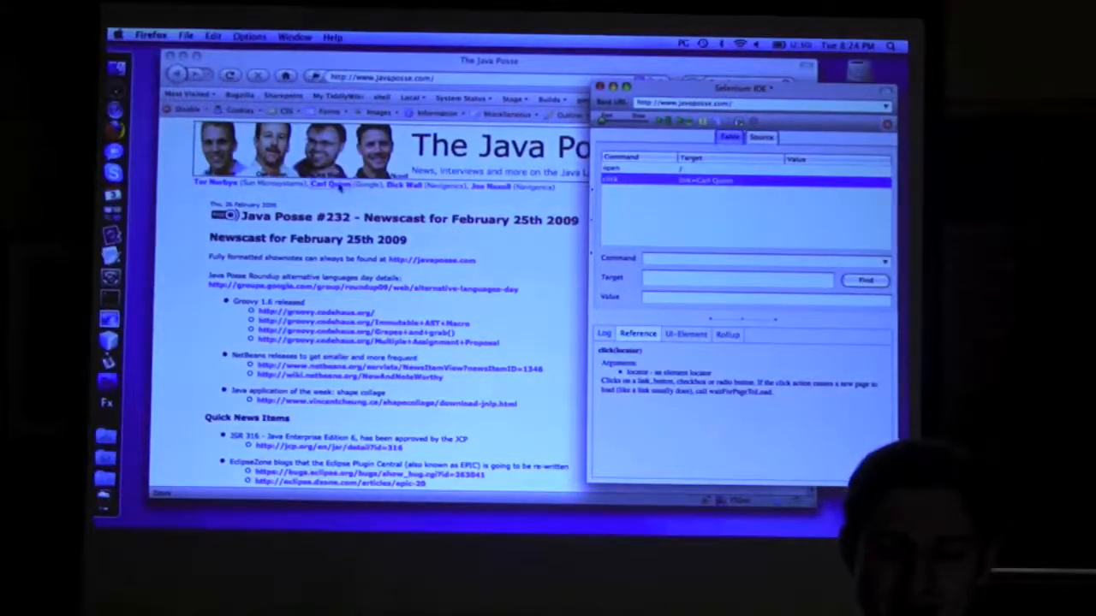
{"action": "right_click", "coordinate": [329, 185]}
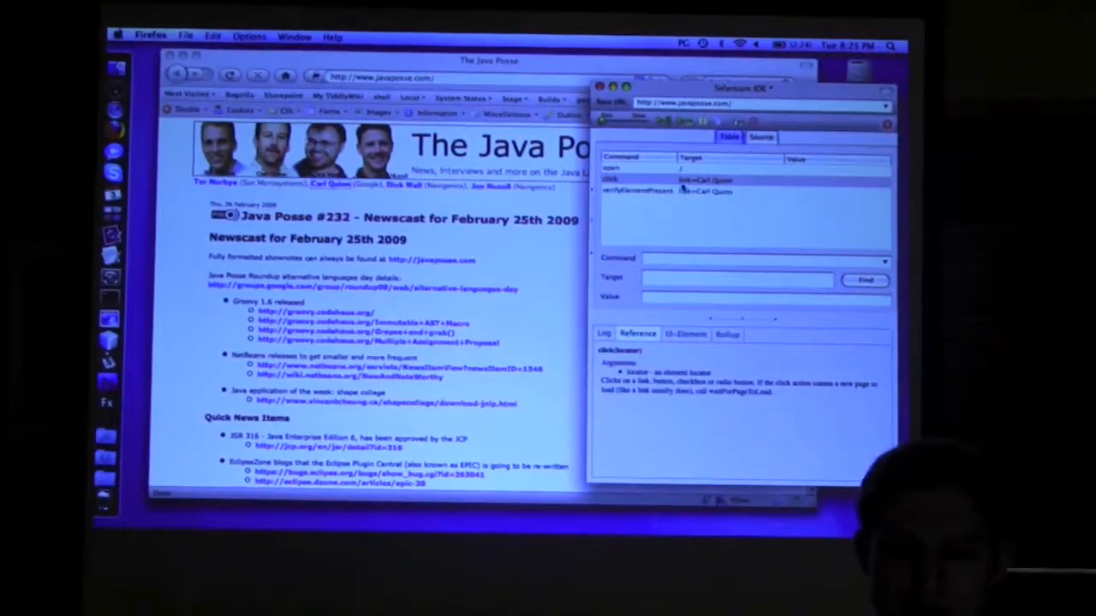
{"action": "left_click", "coordinate": [655, 180]}
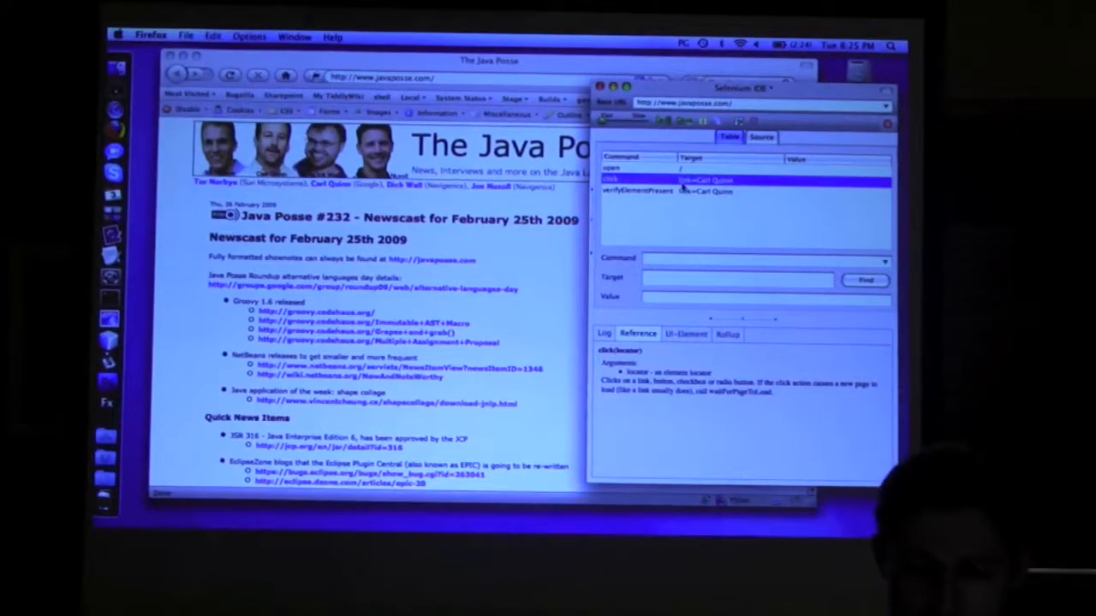
{"action": "left_click", "coordinate": [638, 180]}
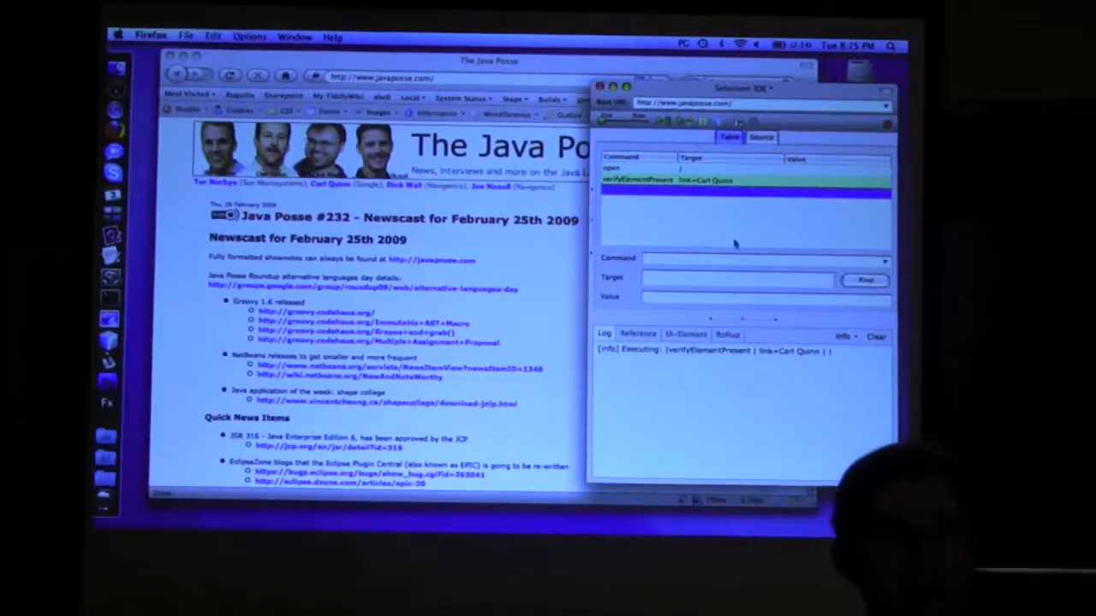
{"action": "left_click", "coordinate": [660, 180]}
{"action": "type", "text": "link=Joe Sondow"}
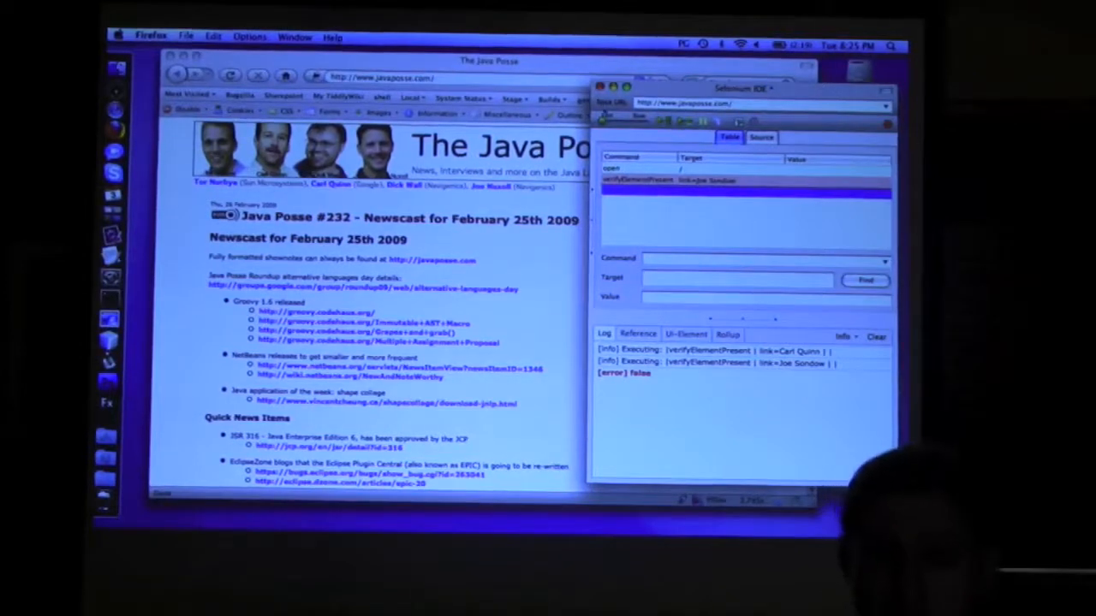
{"action": "left_click", "coordinate": [186, 36]}
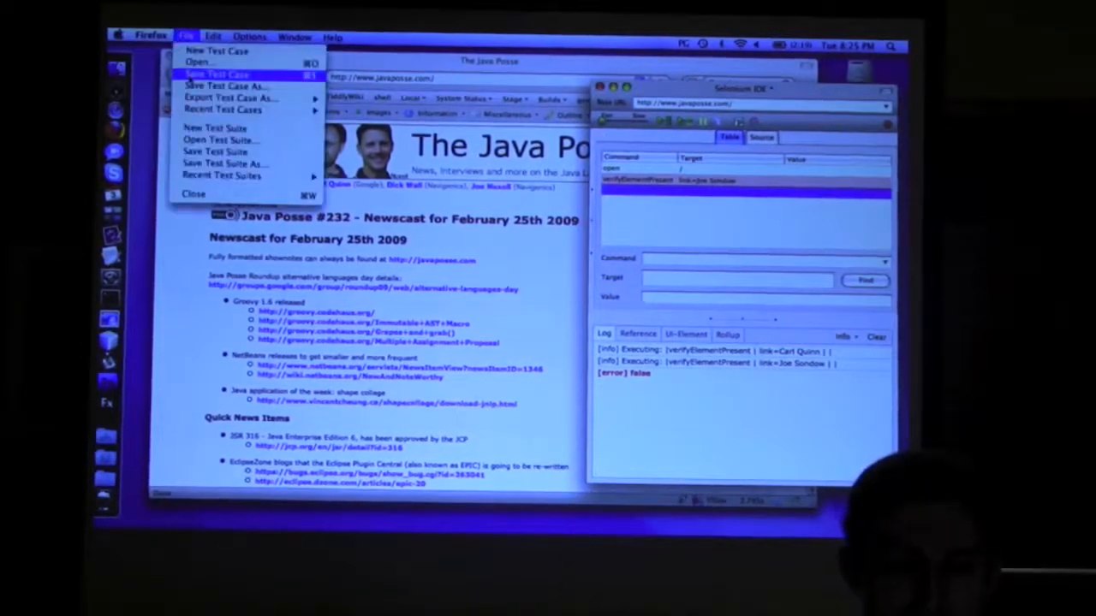
Save the test case under the name 'mytest'
{"action": "left_click", "coordinate": [217, 74]}
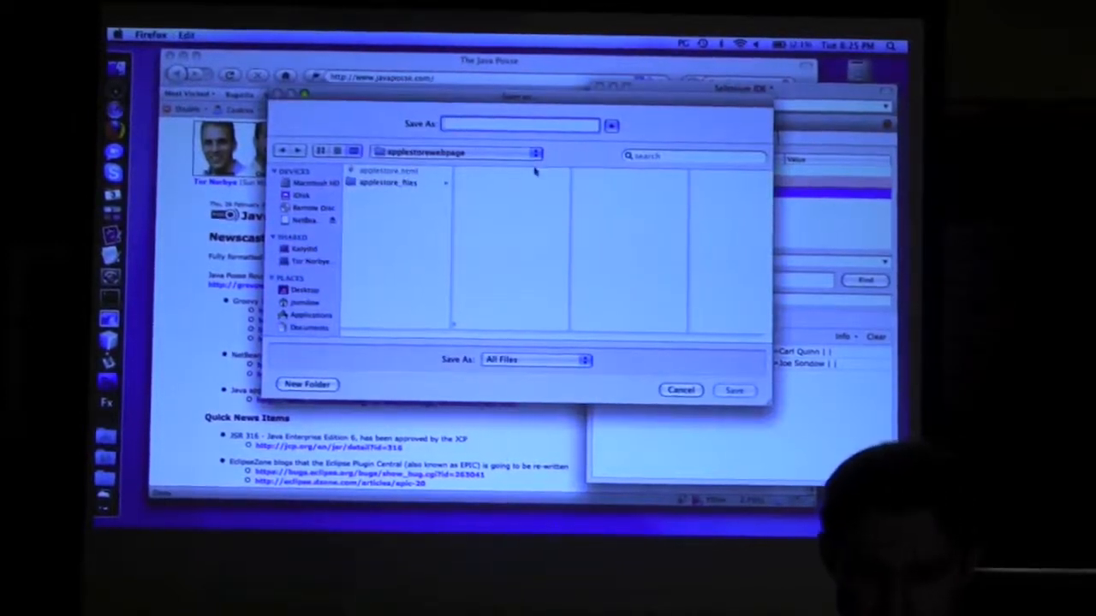
{"action": "type", "text": "mytest"}
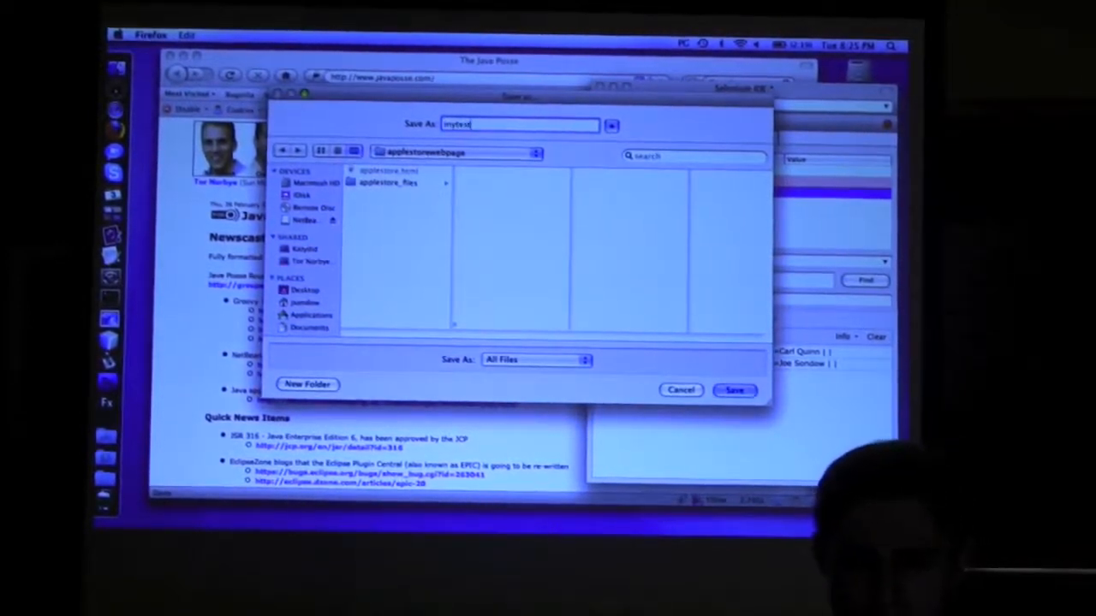
{"action": "left_click", "coordinate": [733, 390]}
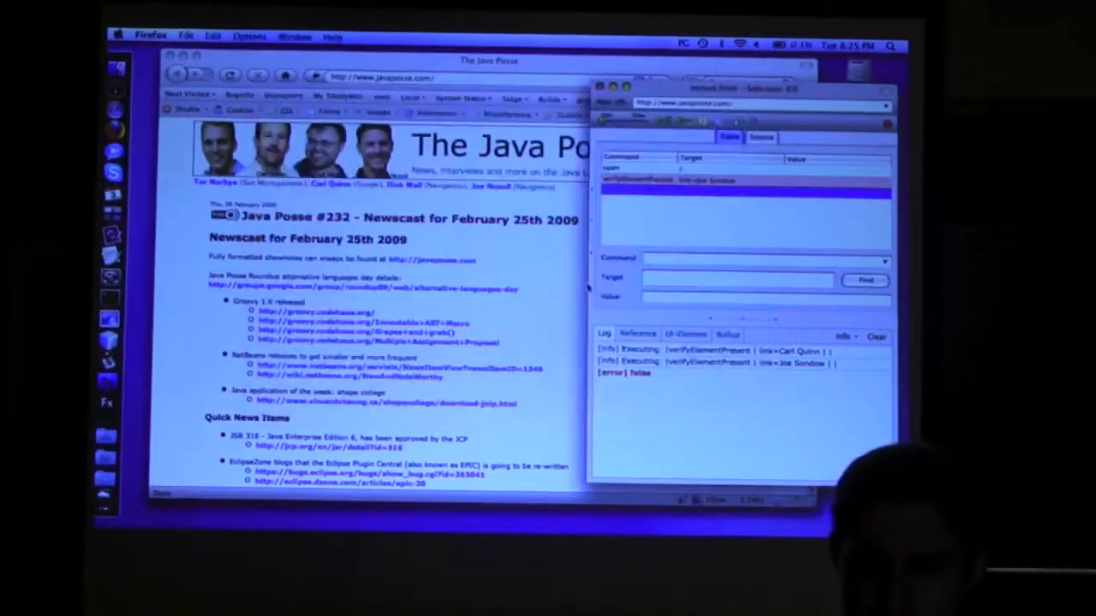
Inspect the mytest test case as HTML source, briefly switching back to Table
{"action": "left_click", "coordinate": [760, 137]}
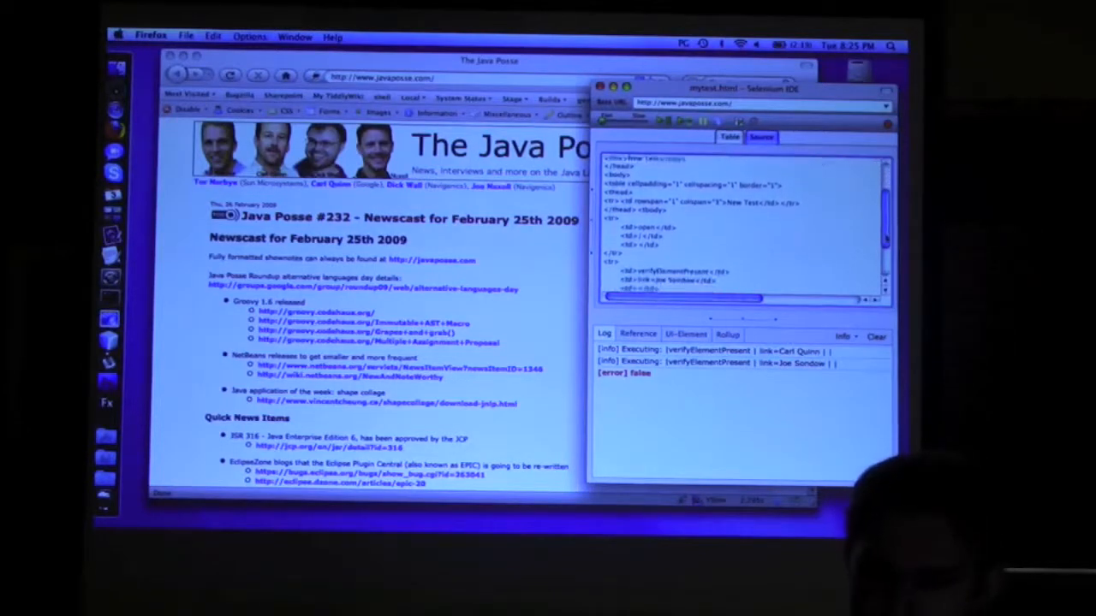
{"action": "scroll", "scroll_direction": "down", "scroll_amount": 3}
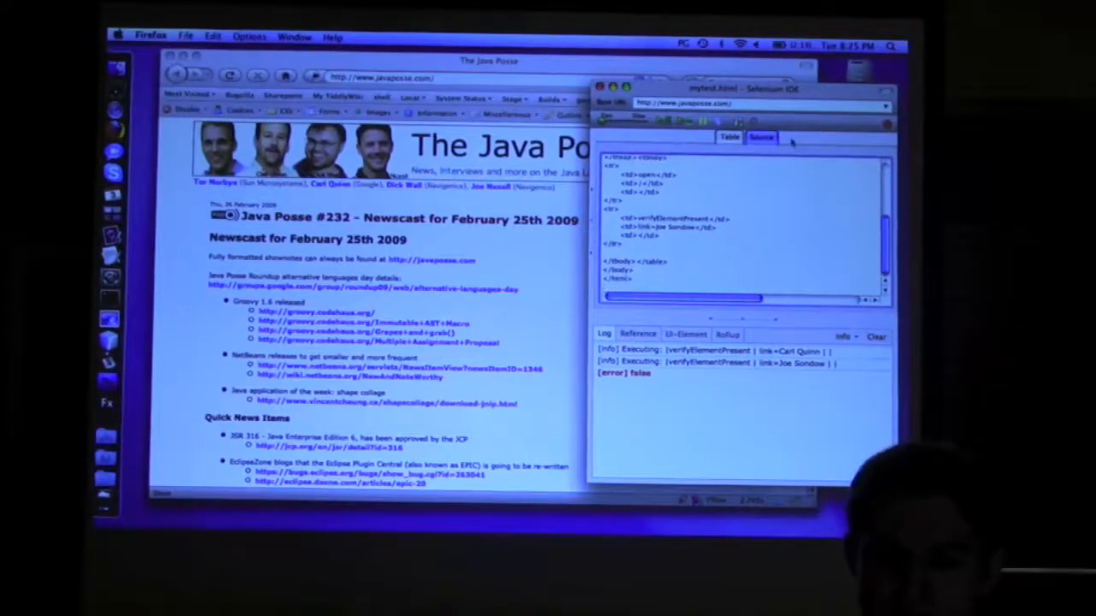
{"action": "left_click", "coordinate": [729, 137]}
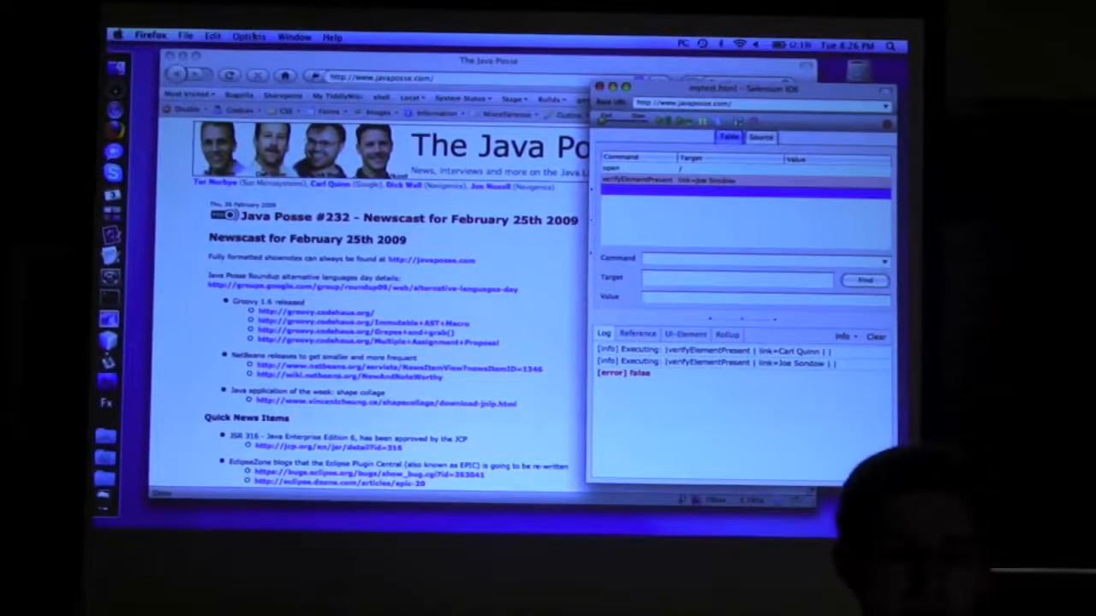
{"action": "left_click", "coordinate": [250, 37]}
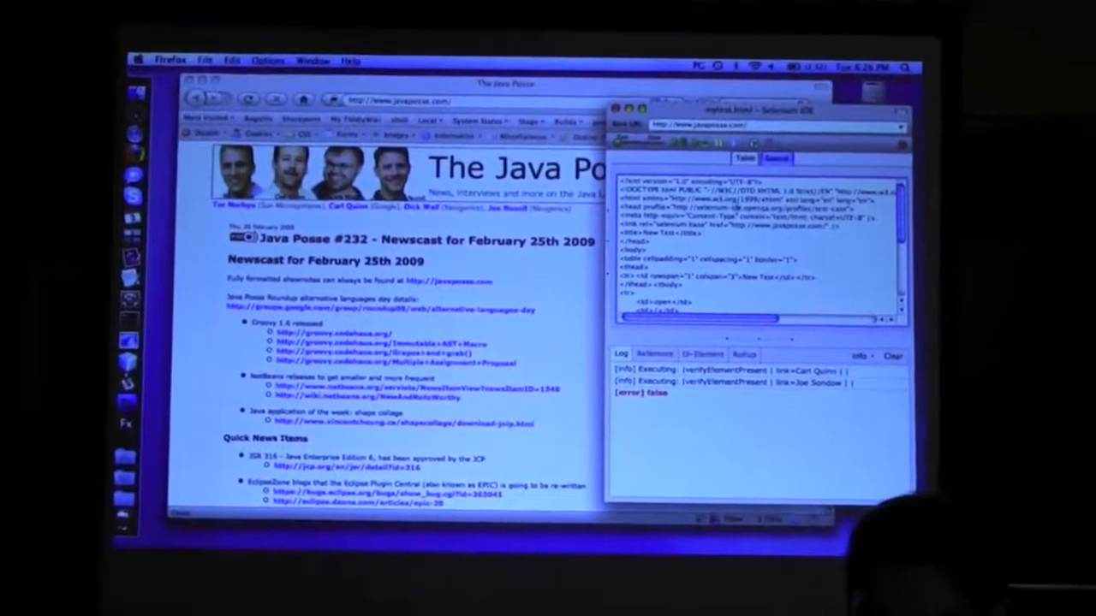
{"action": "left_click", "coordinate": [740, 167]}
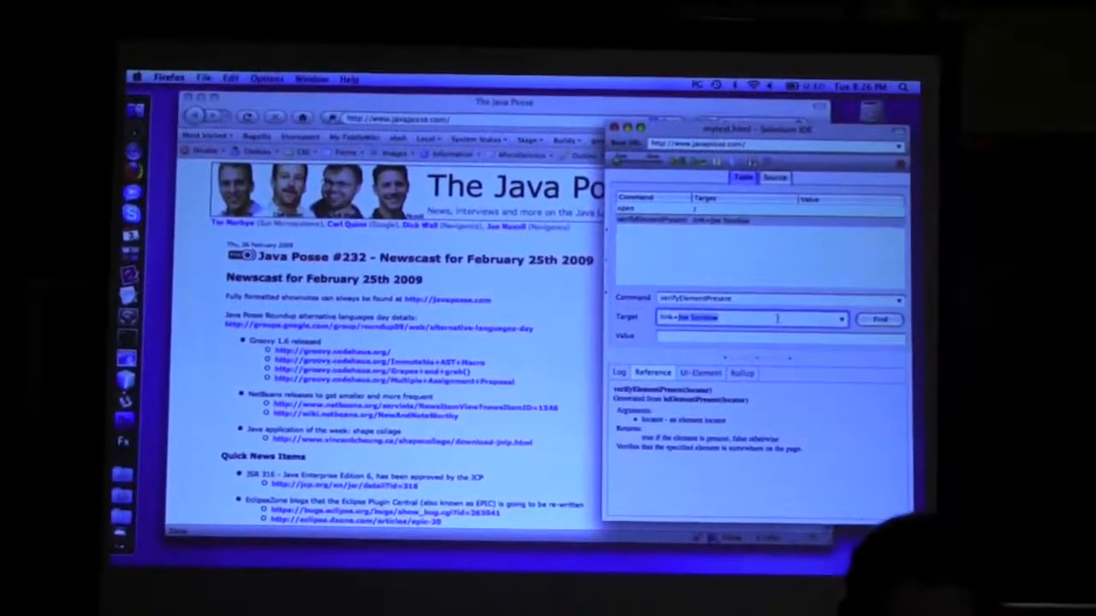
{"action": "type", "text": "link=Carl Quinn"}
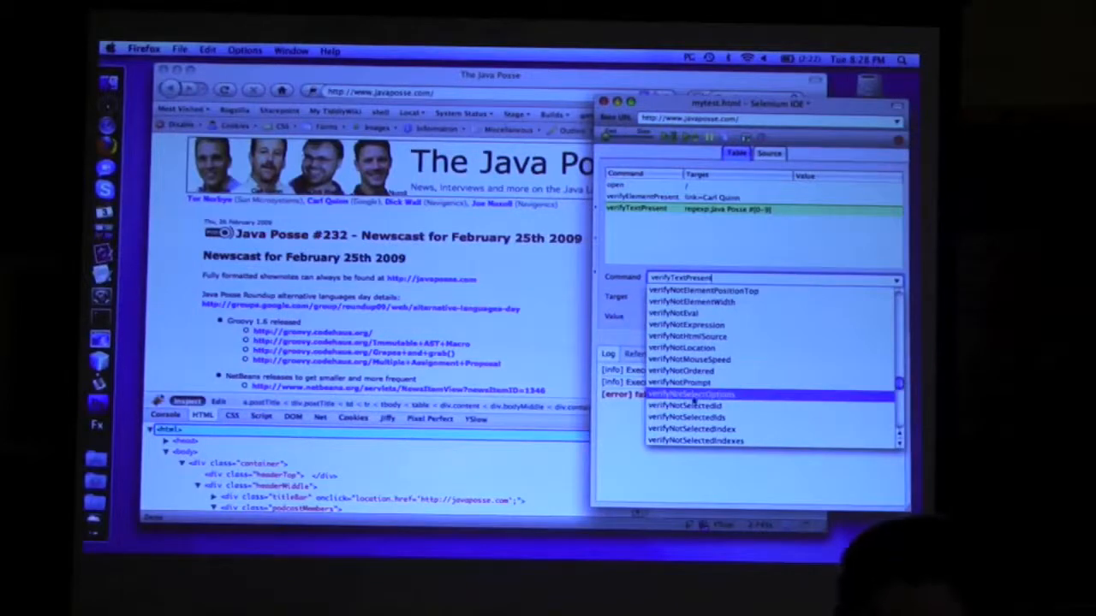
Set the regexp Java Posse step's command to verifyNotSelectOptions and start editing its Value
{"action": "left_click", "coordinate": [690, 393]}
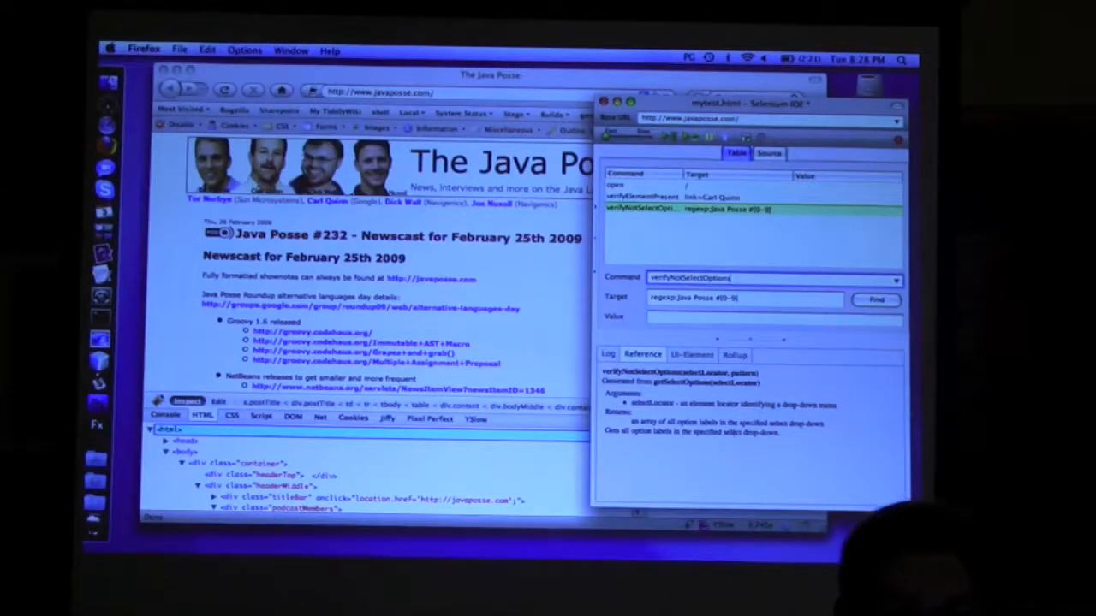
{"action": "left_click", "coordinate": [771, 317]}
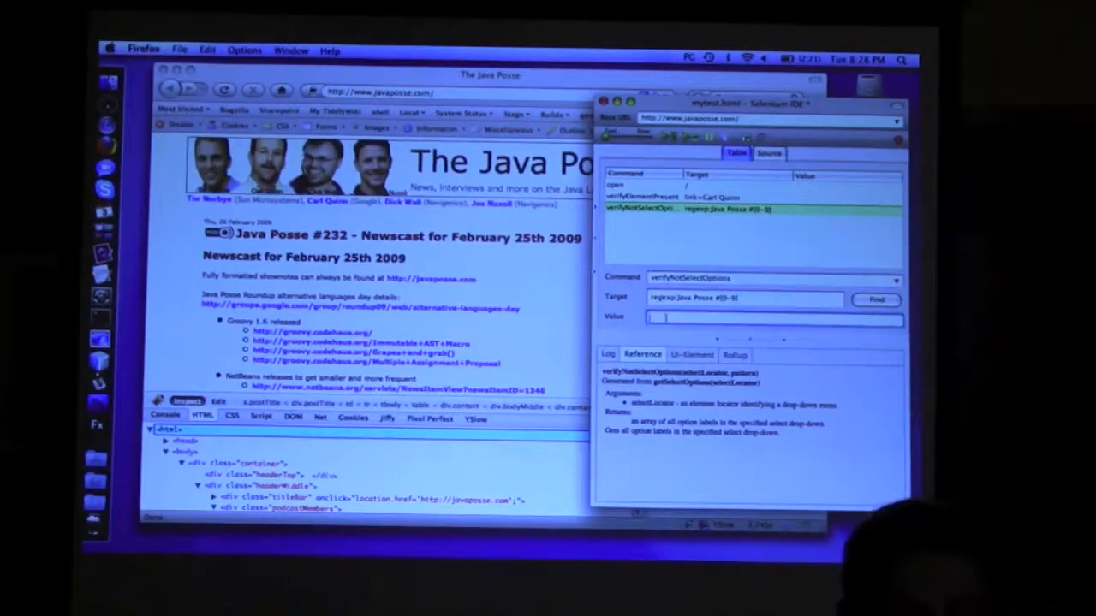